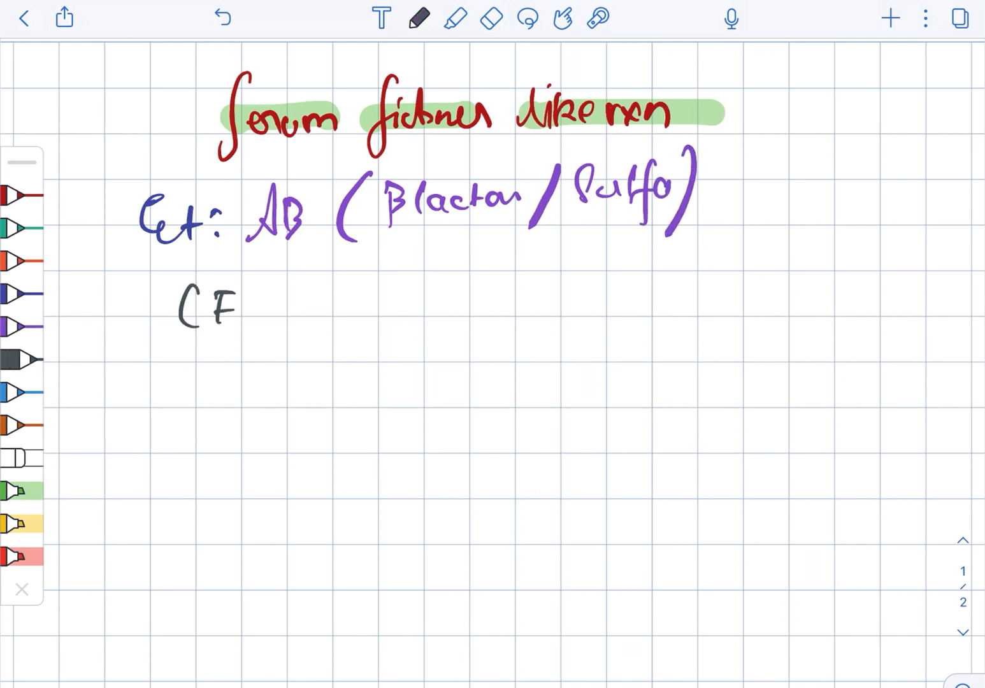
type(": Few")
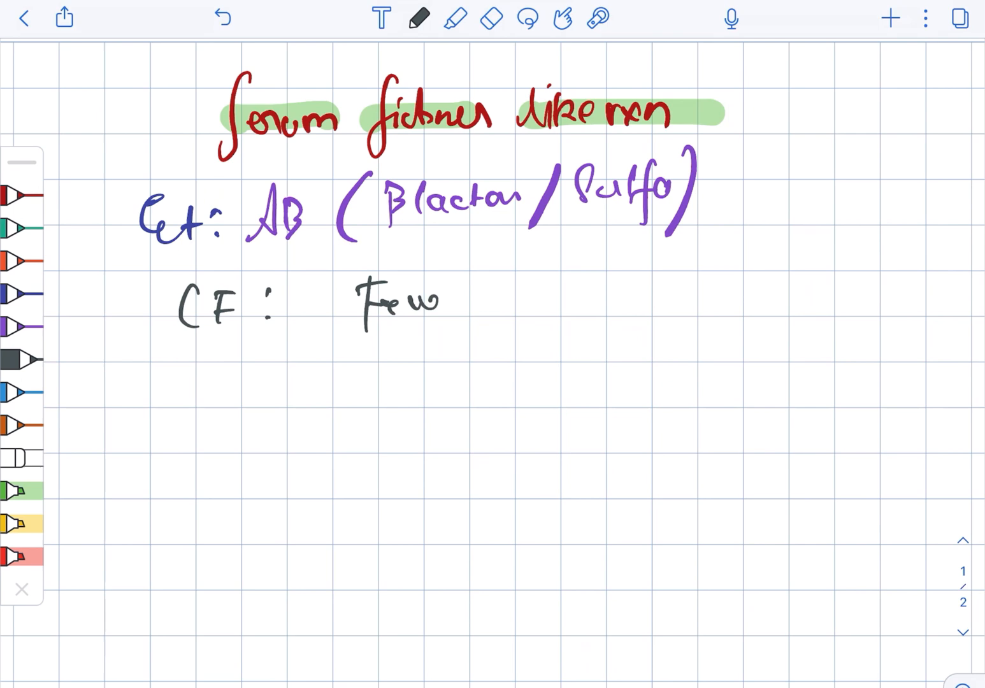